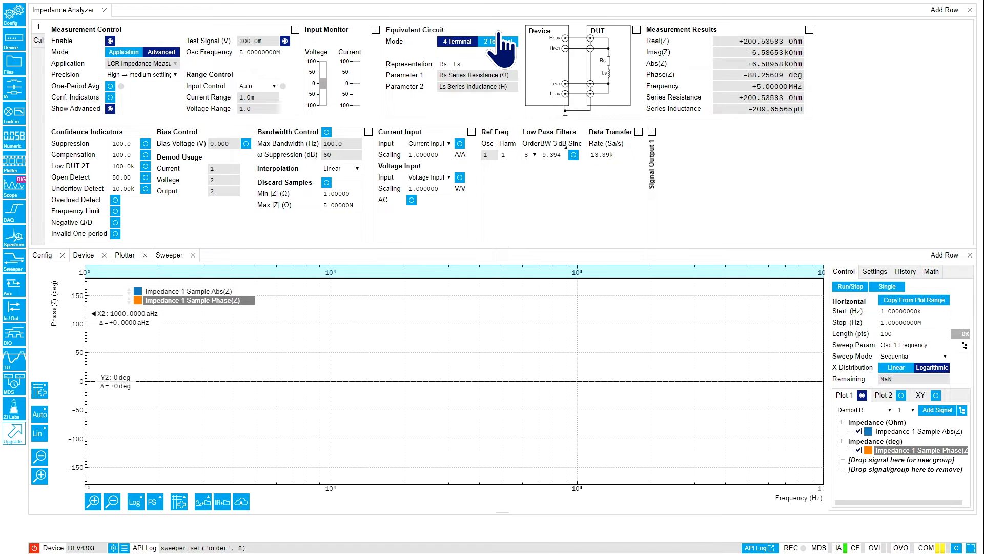
mouse_move(498, 48)
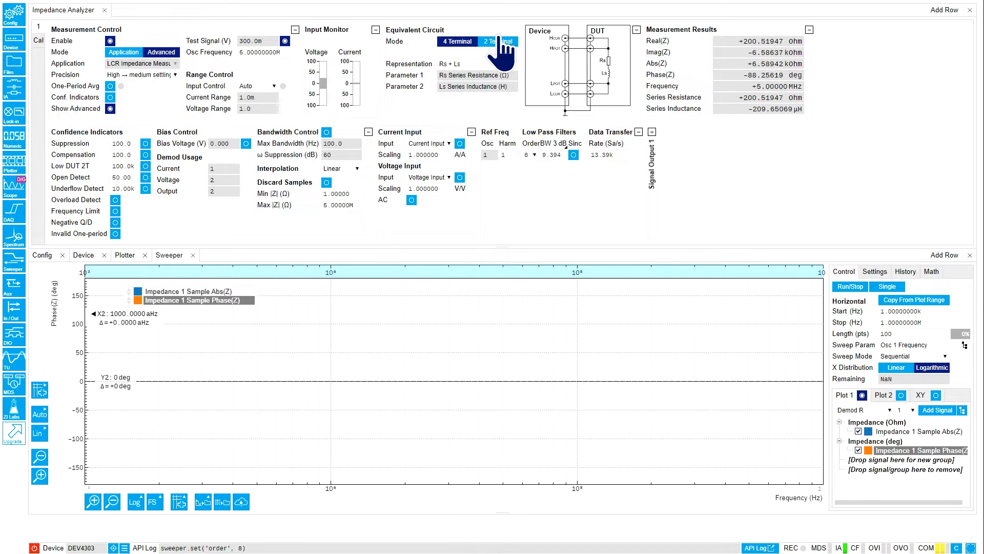
Step: Set Osc Frequency in Measurement Control to 1 kHz
click(496, 42)
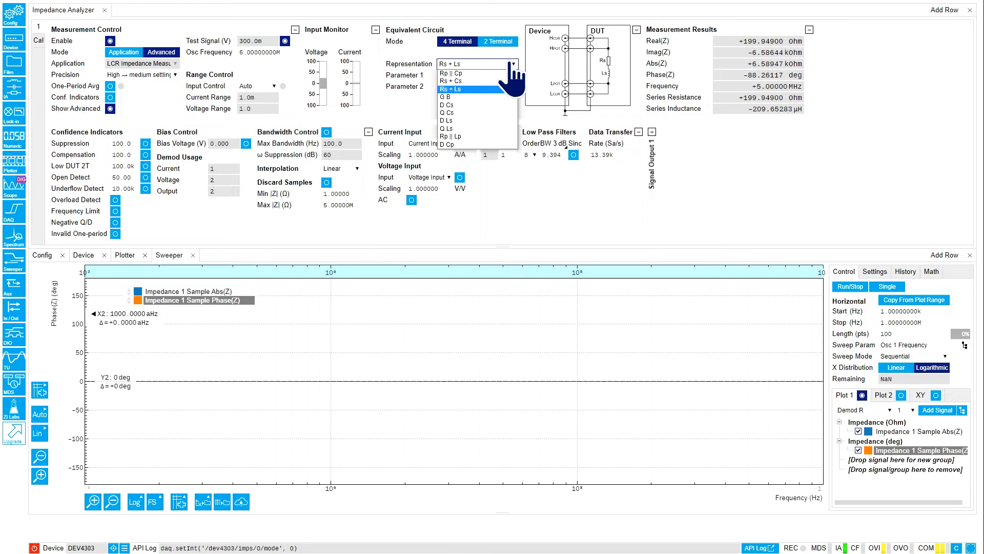
mouse_move(478, 97)
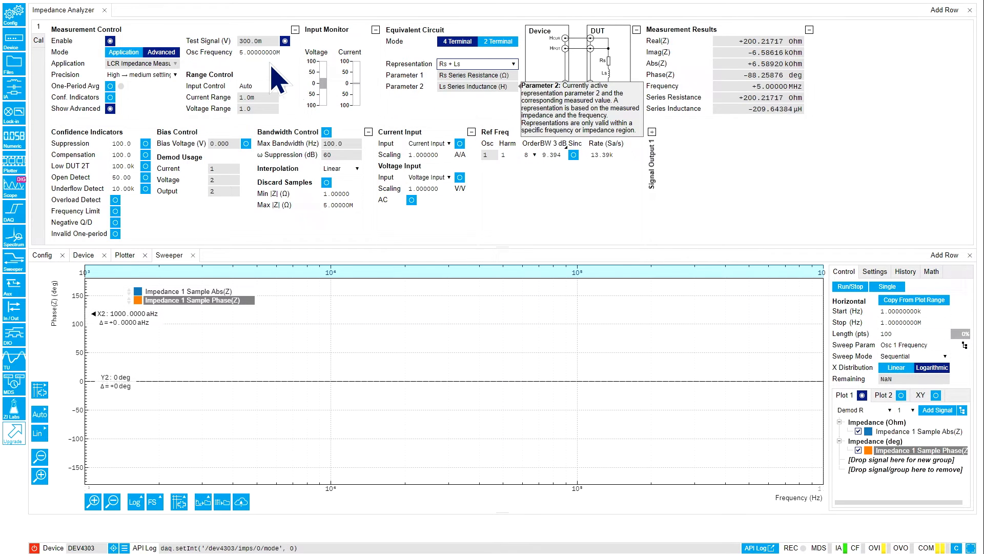
mouse_move(263, 57)
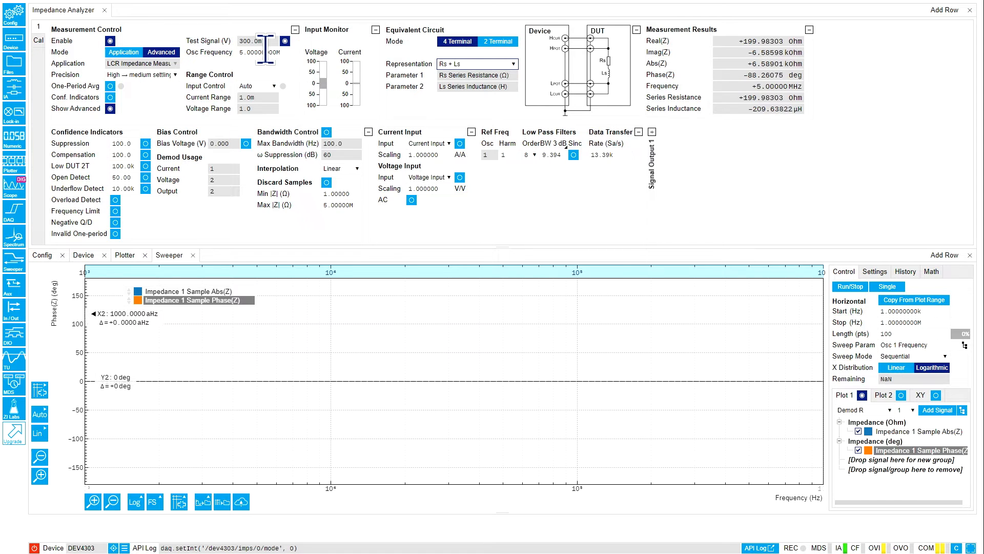
mouse_move(264, 52)
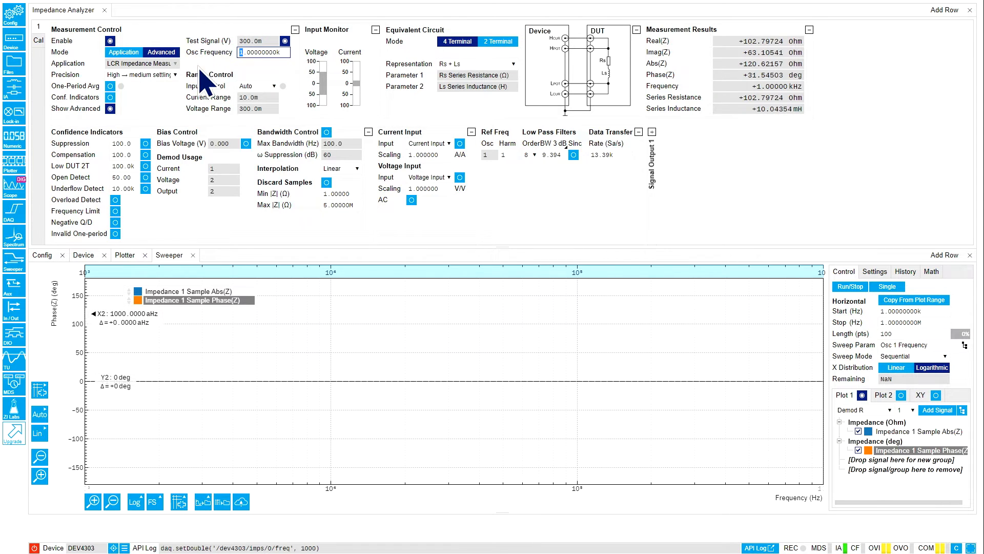
click(141, 74)
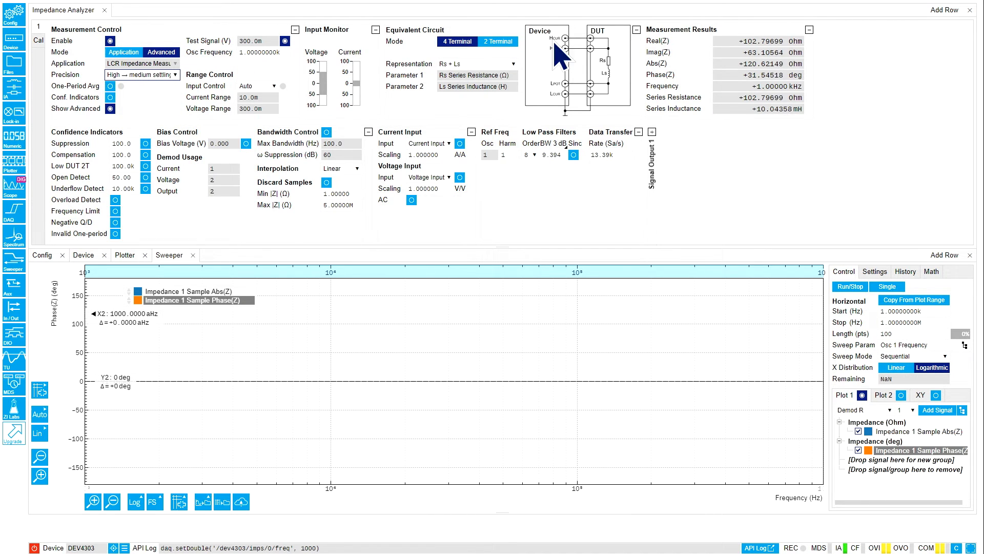
mouse_move(653, 66)
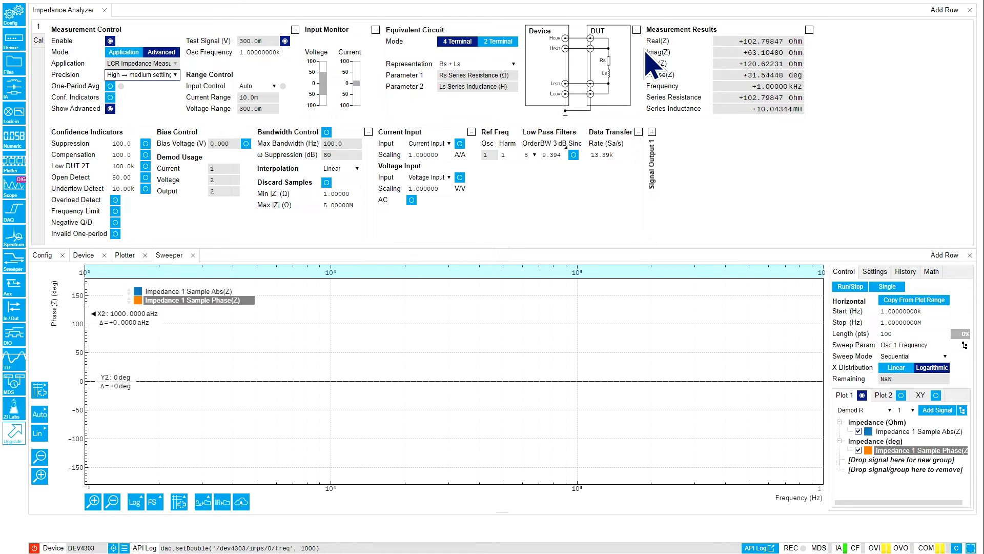
mouse_move(669, 59)
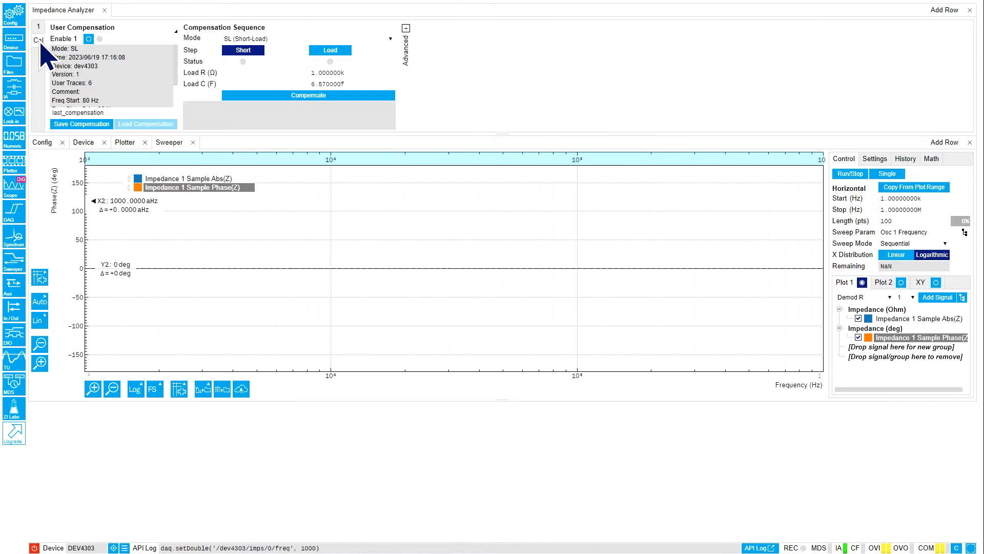
mouse_move(427, 41)
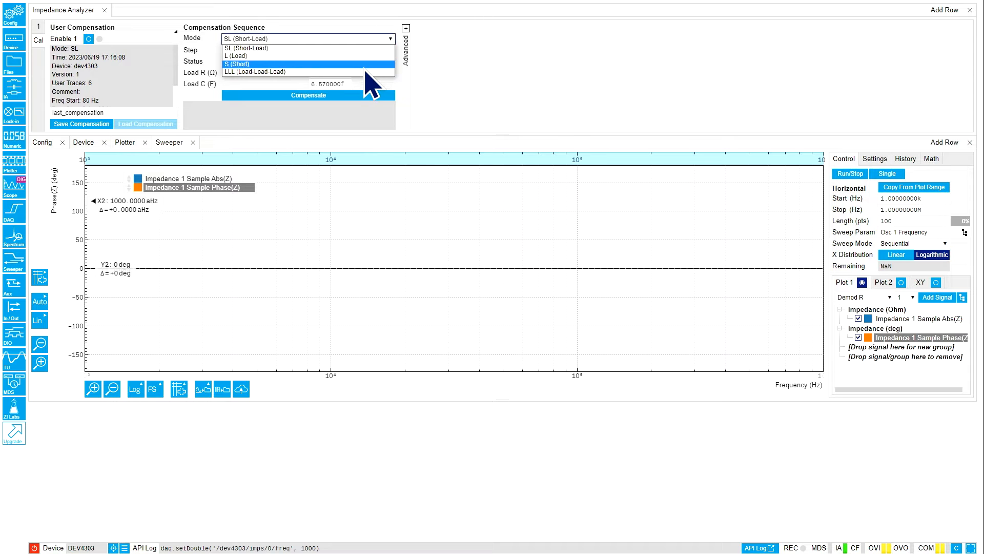
mouse_move(395, 48)
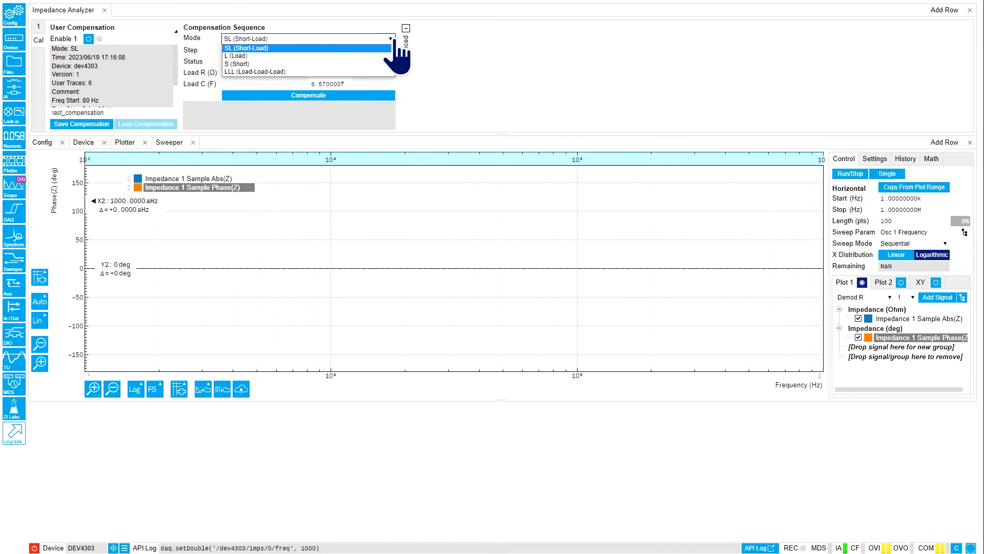
Step: Open the Cal compensation settings, keeping SL (Short-Load) sequence mode
click(245, 48)
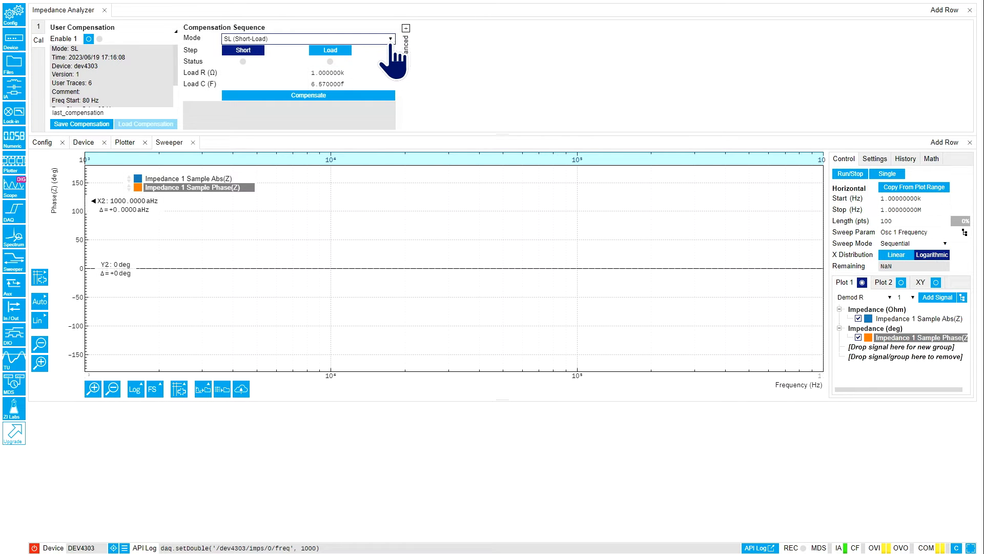
mouse_move(493, 116)
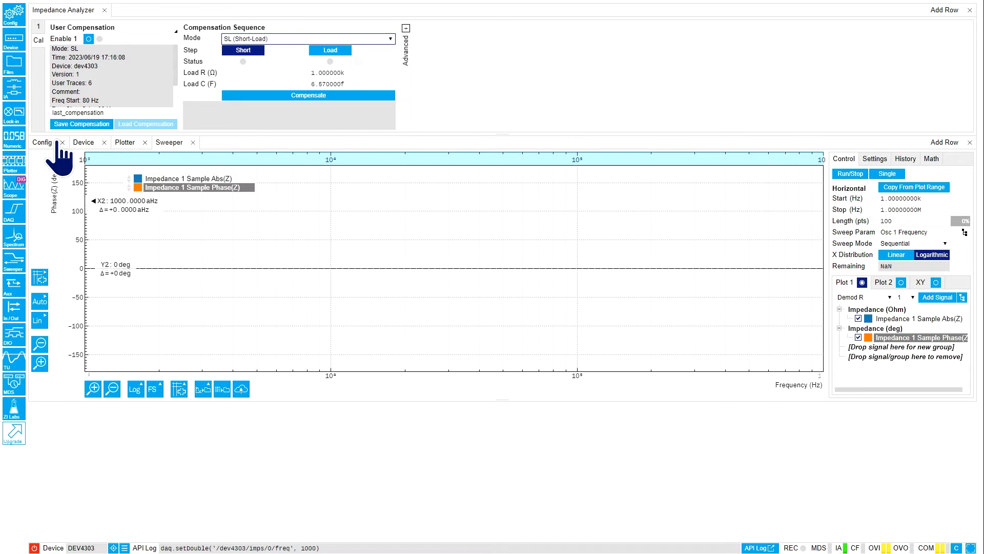
Step: Load the demo_MFIA_IA settings file from Config and show the Numeric readouts
click(42, 142)
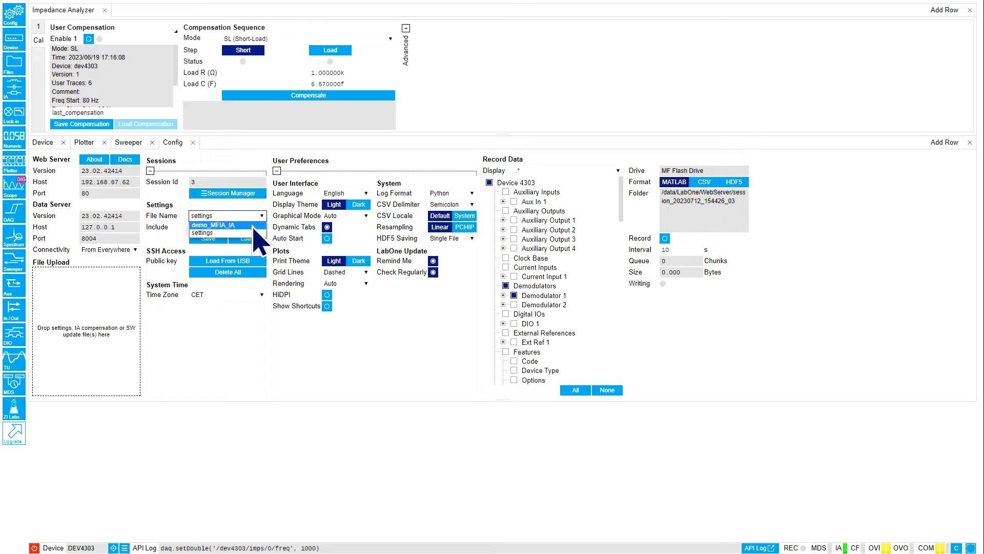
click(226, 224)
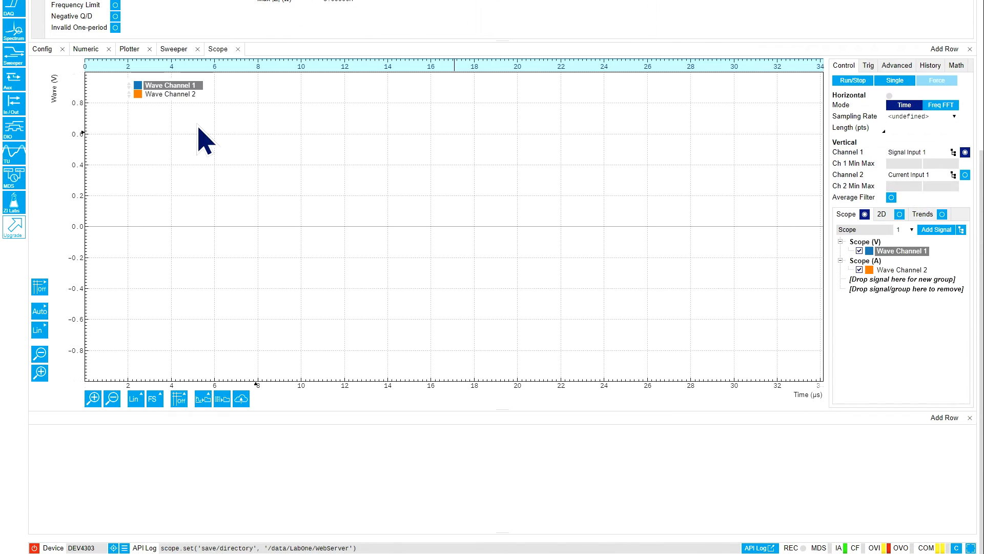
click(86, 48)
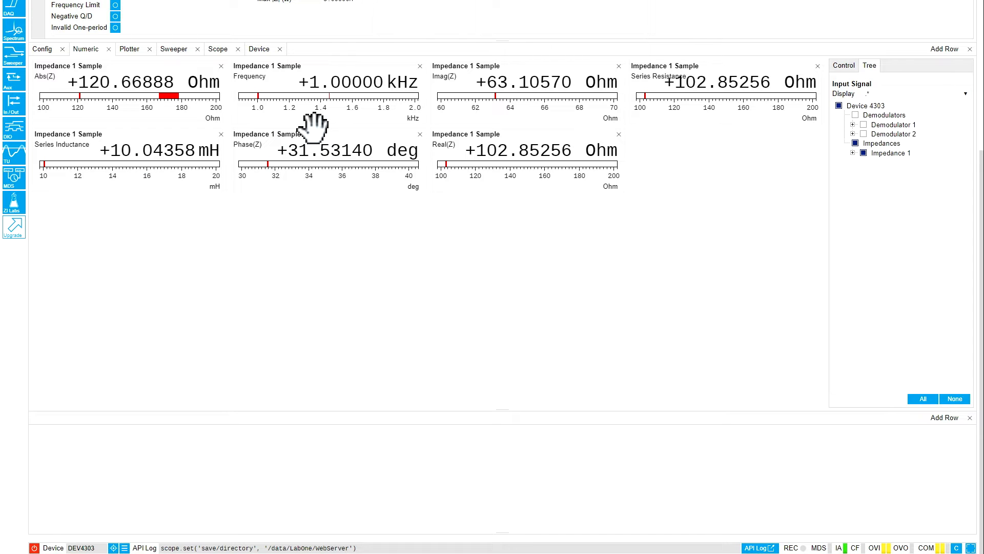
mouse_move(646, 94)
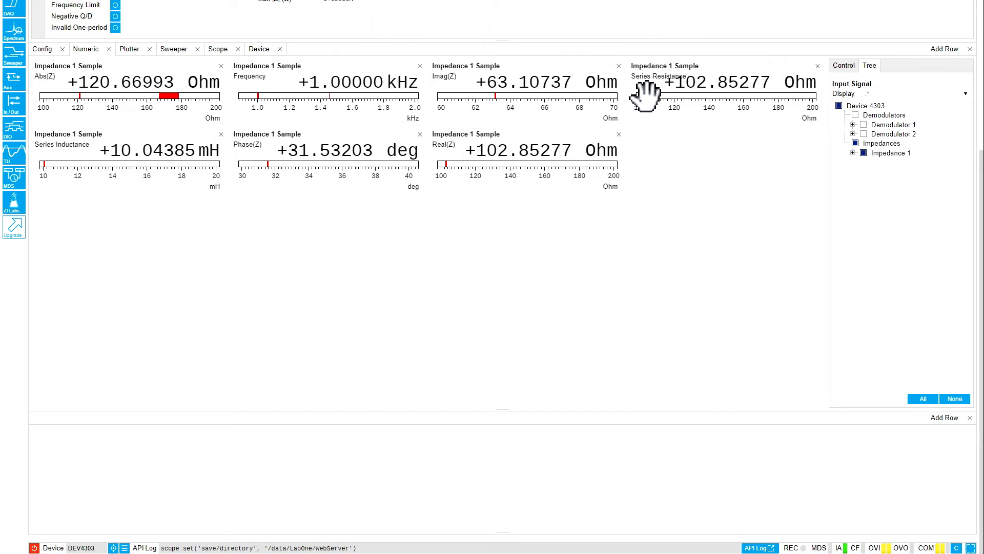
mouse_move(576, 105)
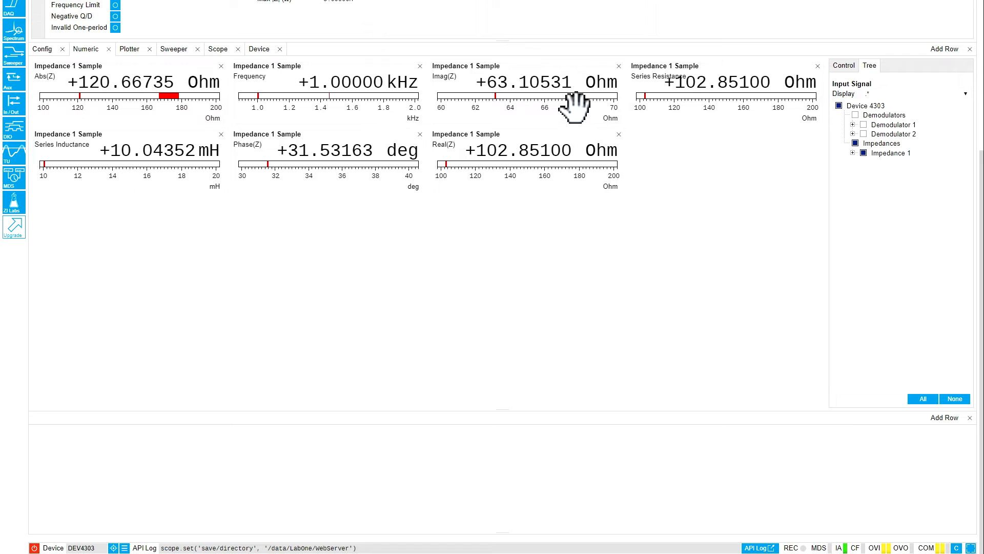
mouse_move(311, 160)
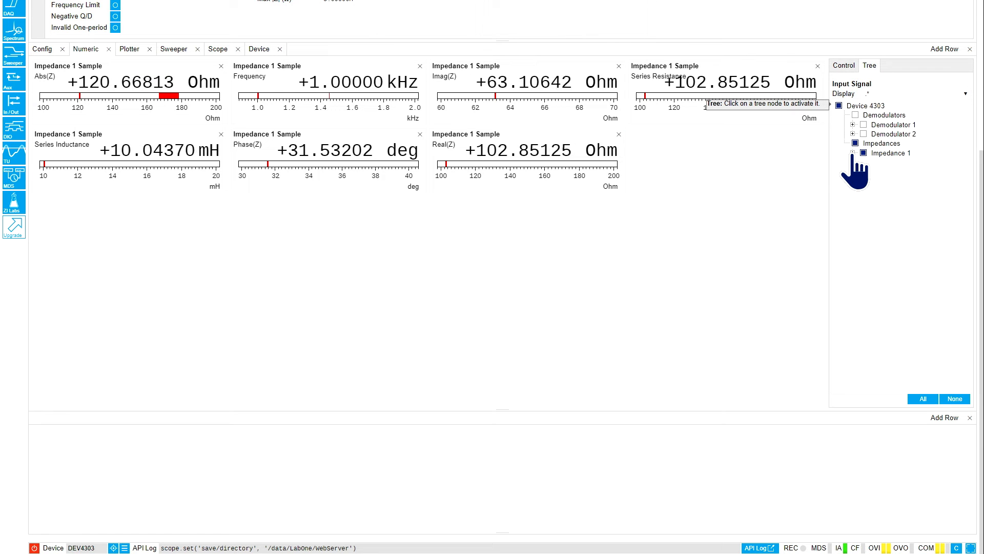
Step: Expand Impedance 1 in the Numeric tree and untick Imag(Z) and extra readouts
click(854, 153)
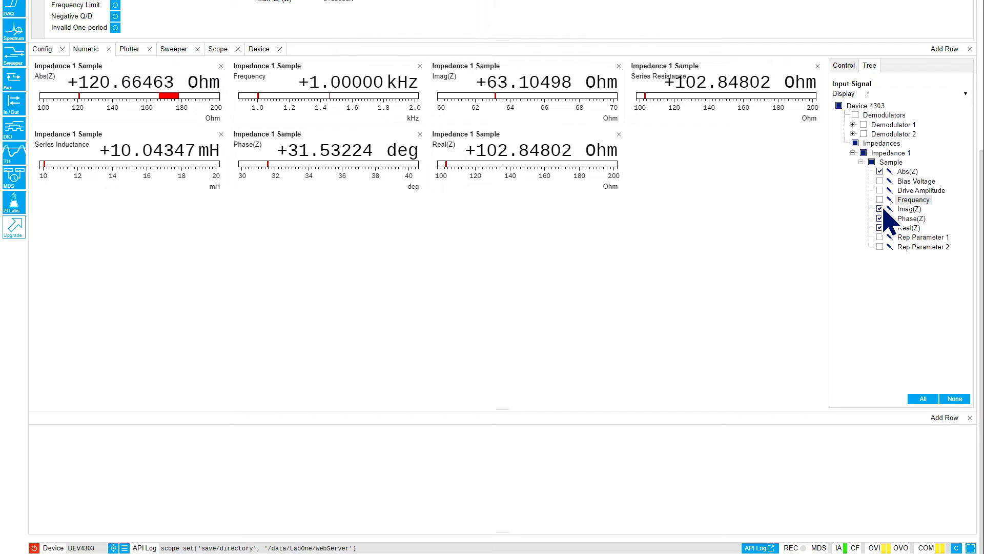
click(880, 199)
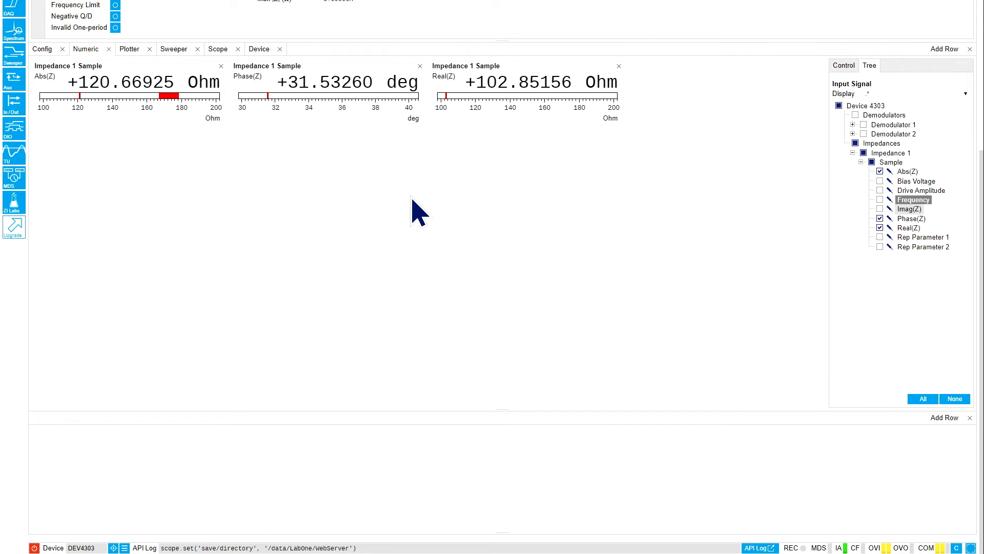
mouse_move(151, 163)
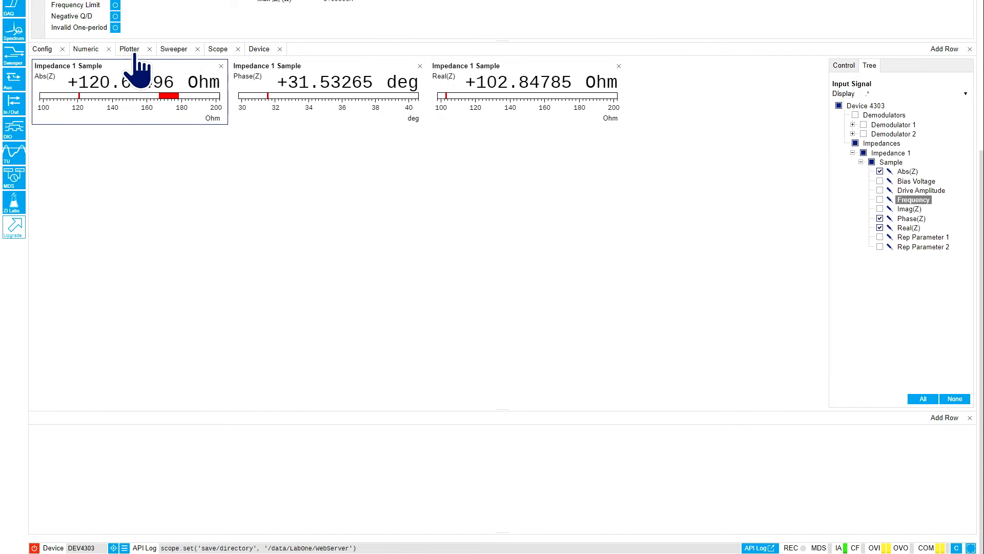
click(129, 49)
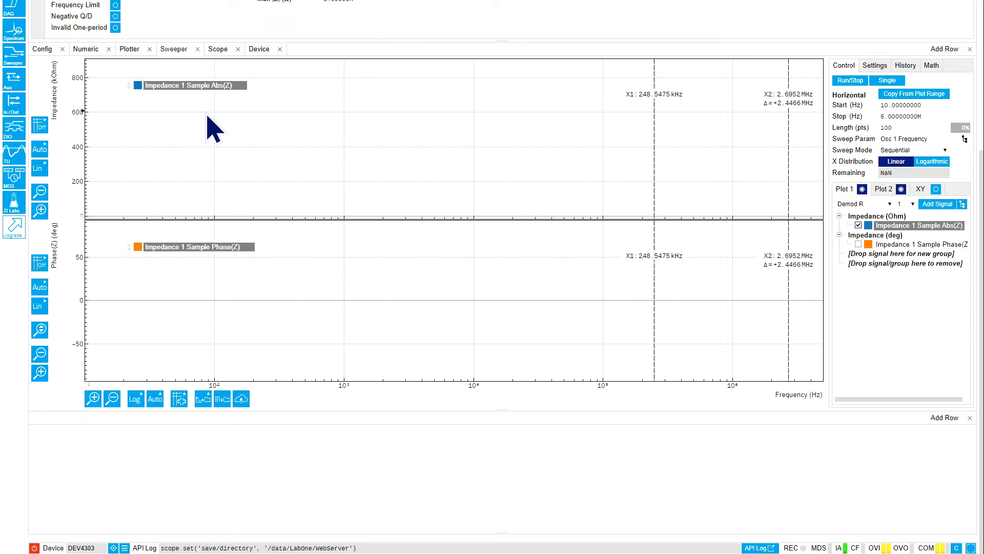
mouse_move(853, 126)
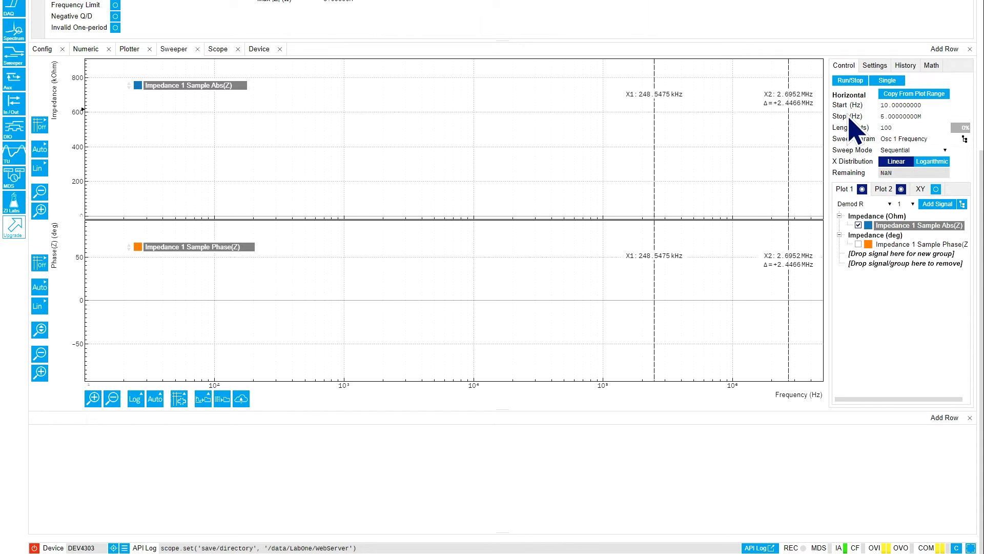
mouse_move(888, 194)
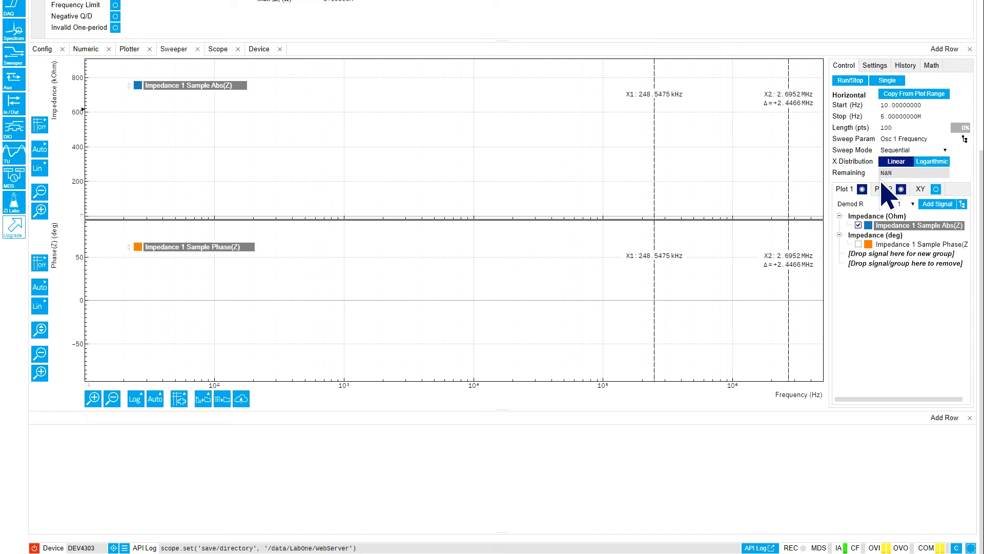
Step: Keep oscillator 1 frequency as the sweep parameter and review sweeper Settings
click(966, 139)
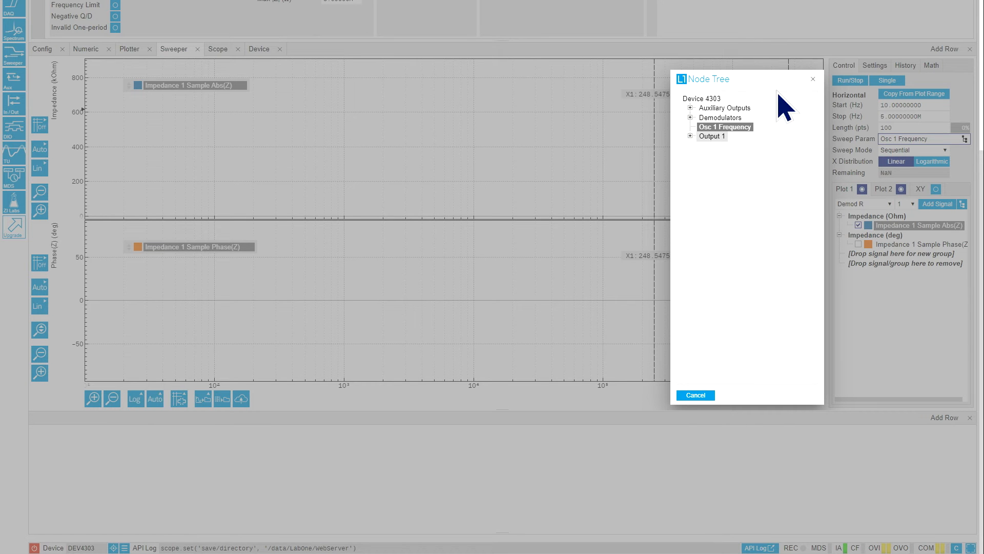
click(695, 395)
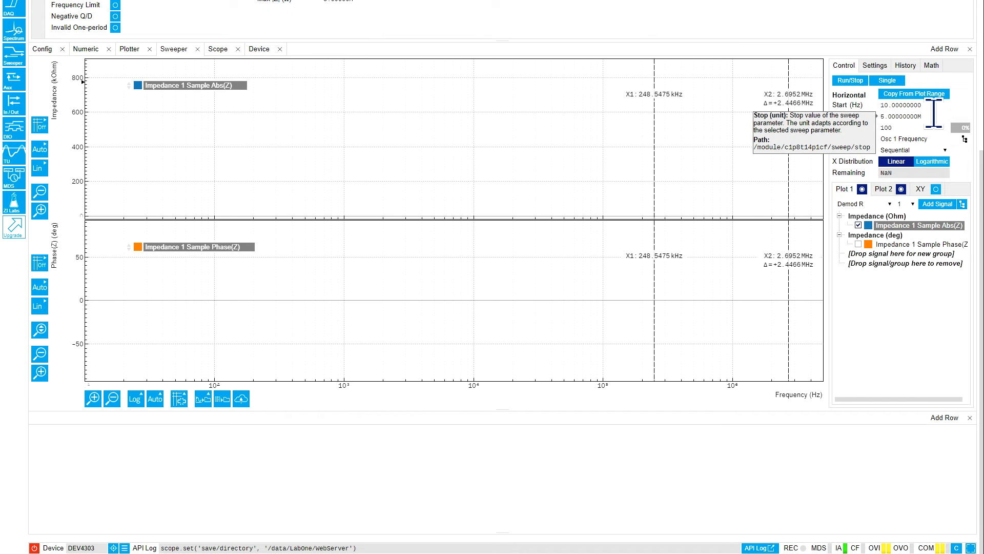
mouse_move(903, 128)
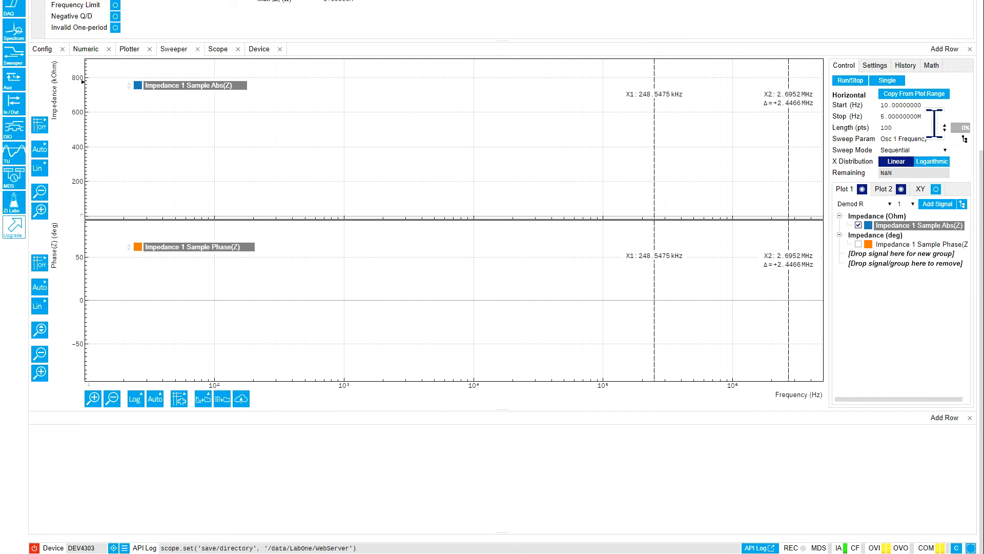
mouse_move(886, 128)
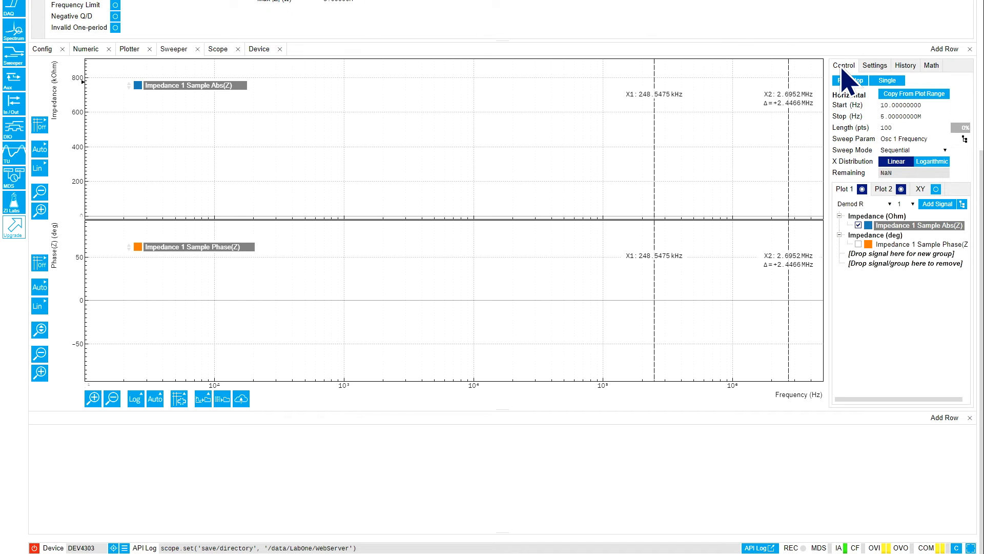
mouse_move(877, 74)
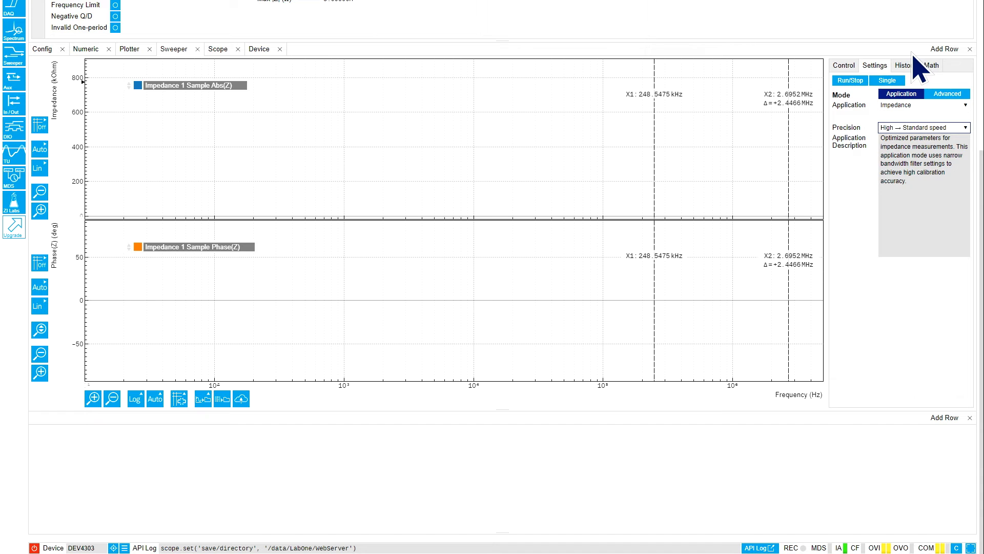
Step: Start a single frequency sweep from the Sweeper Control sub-tab
click(843, 64)
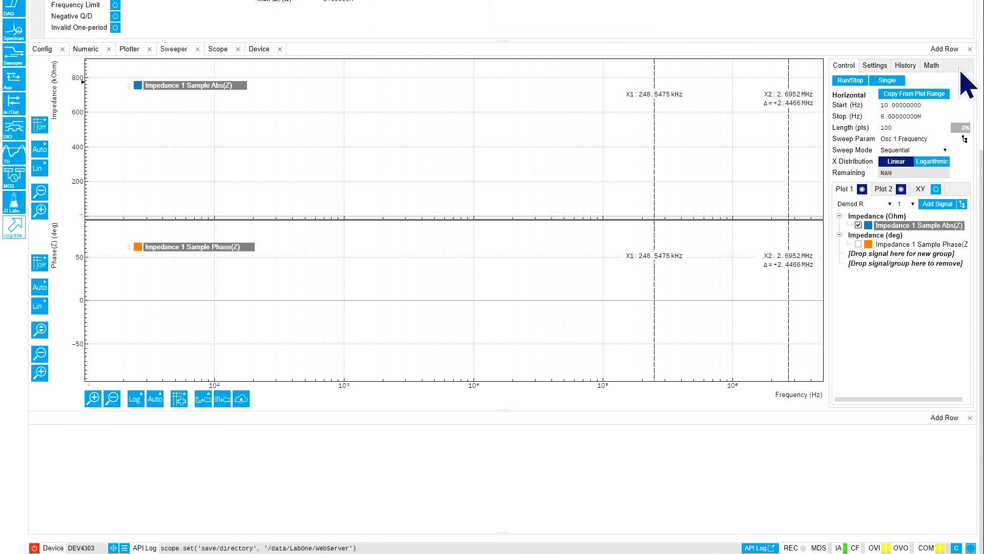
click(887, 80)
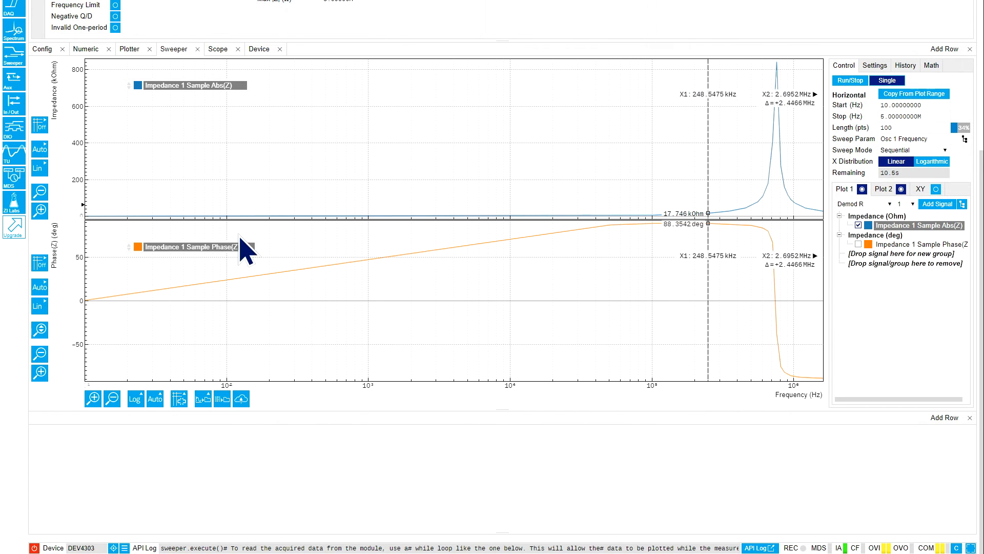
Step: Keep the plot's axis mapping while the sweep runs to 100%
click(135, 399)
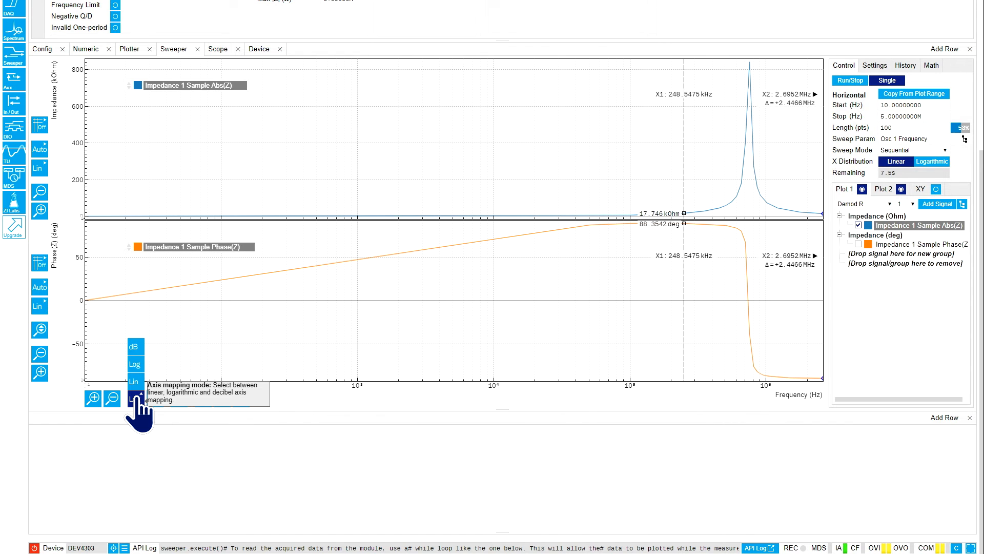
click(134, 364)
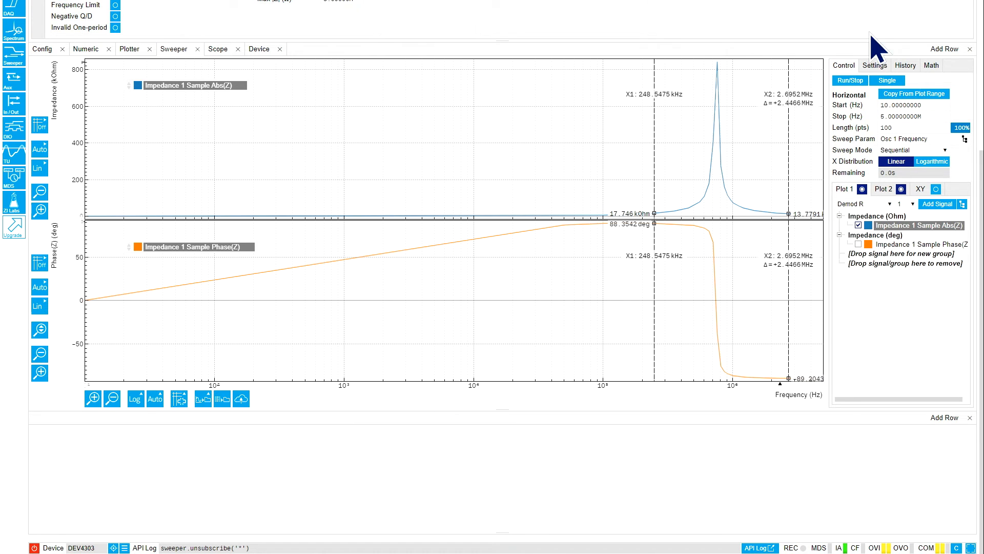
Step: Review the sweep History save options (file 'sweep', HDF5) and open plot export
click(905, 66)
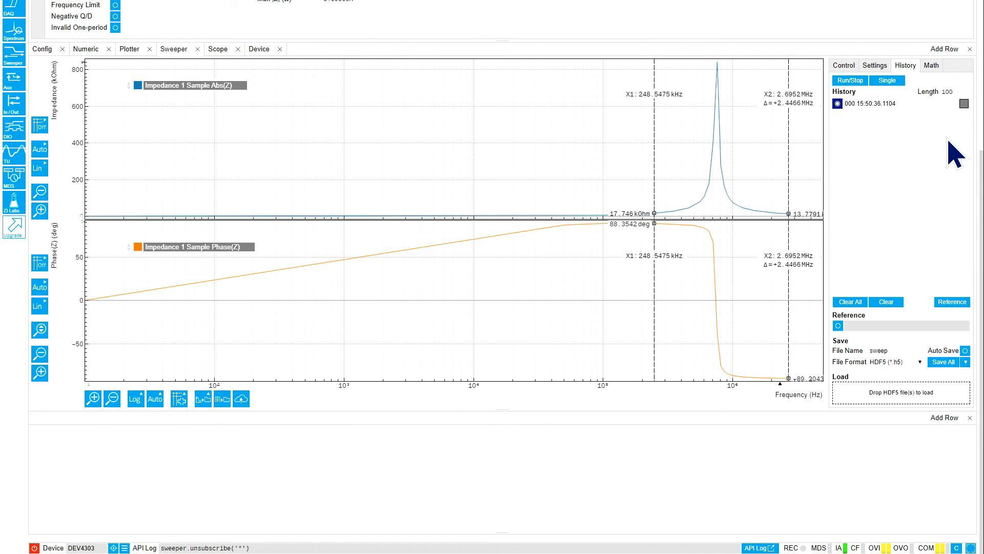
mouse_move(915, 414)
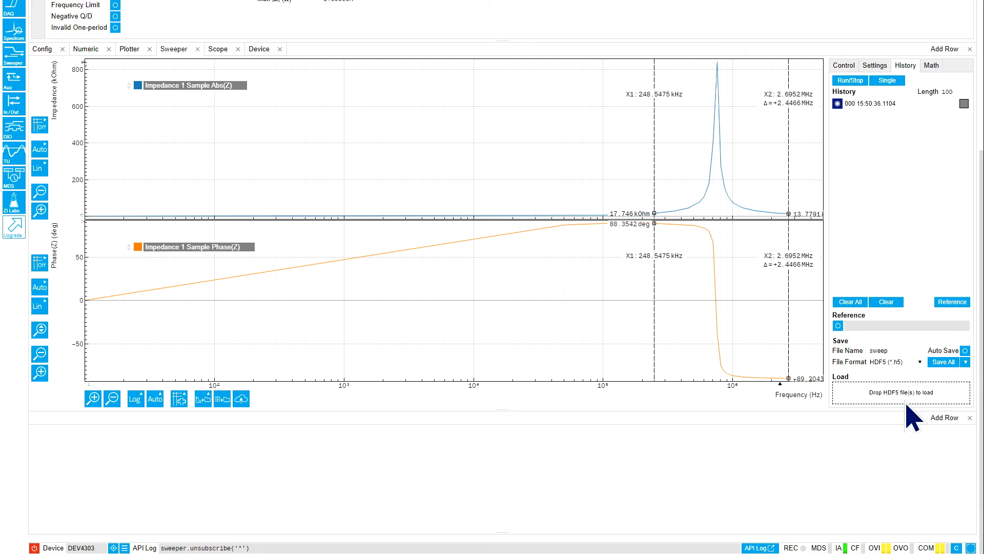
click(921, 362)
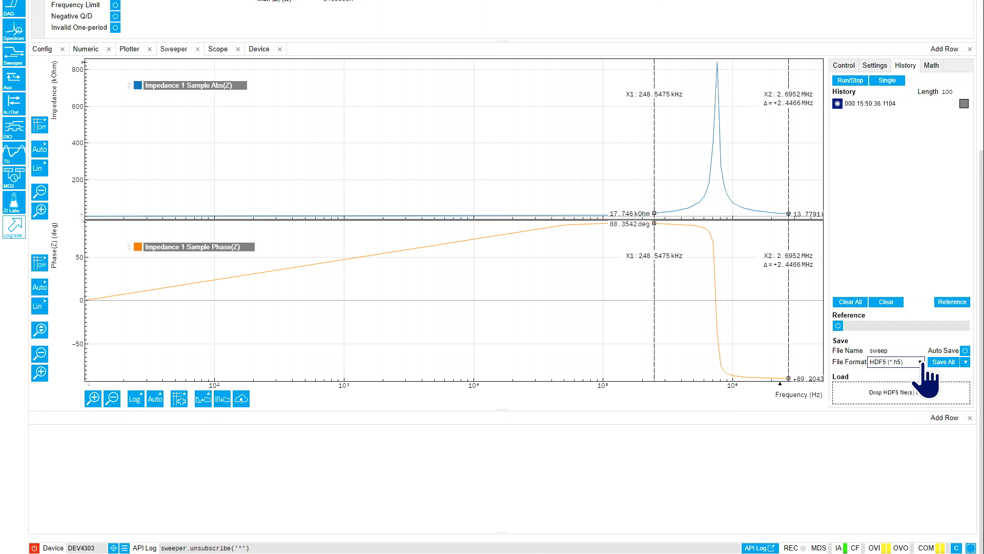
mouse_move(248, 377)
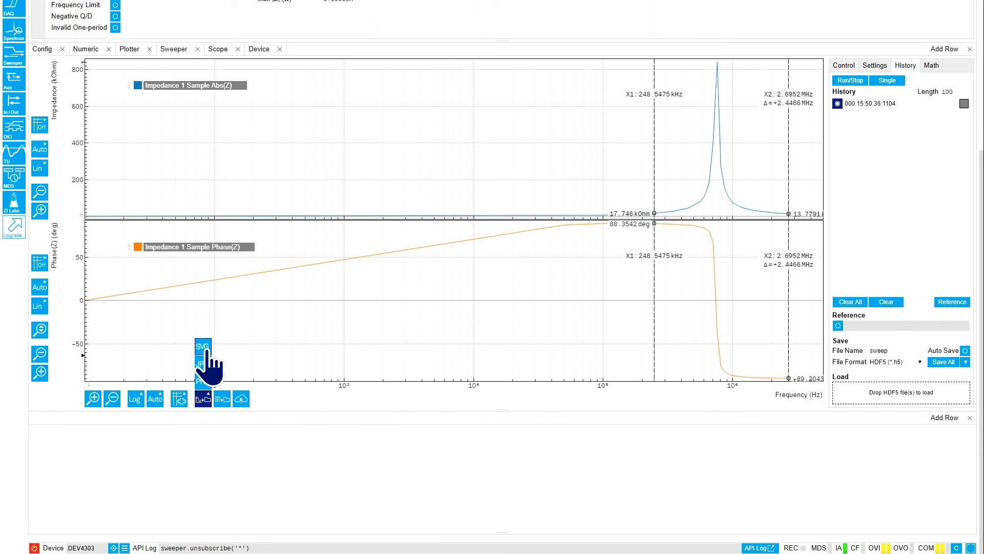
Step: Export the impedance and phase sweep plot as an SVG file
click(202, 346)
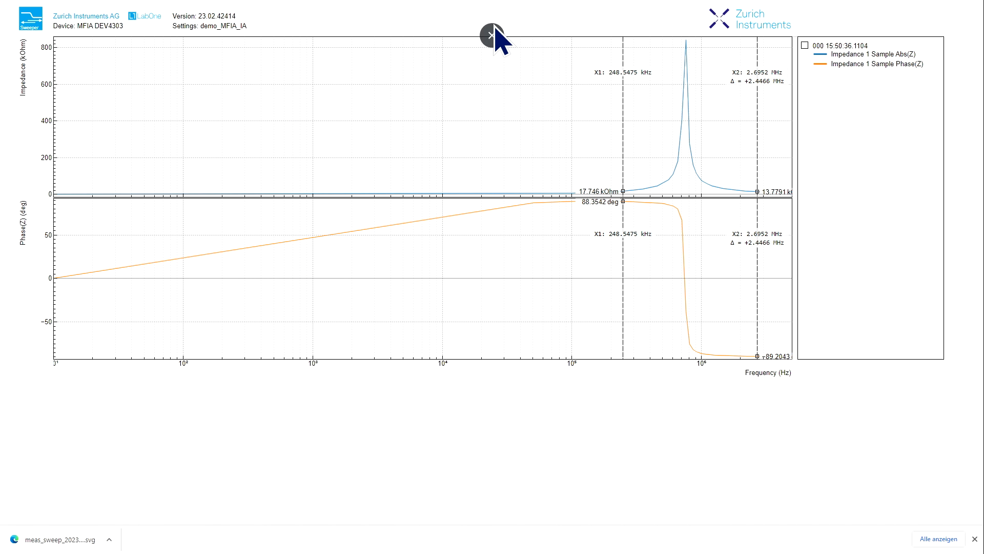
mouse_move(488, 69)
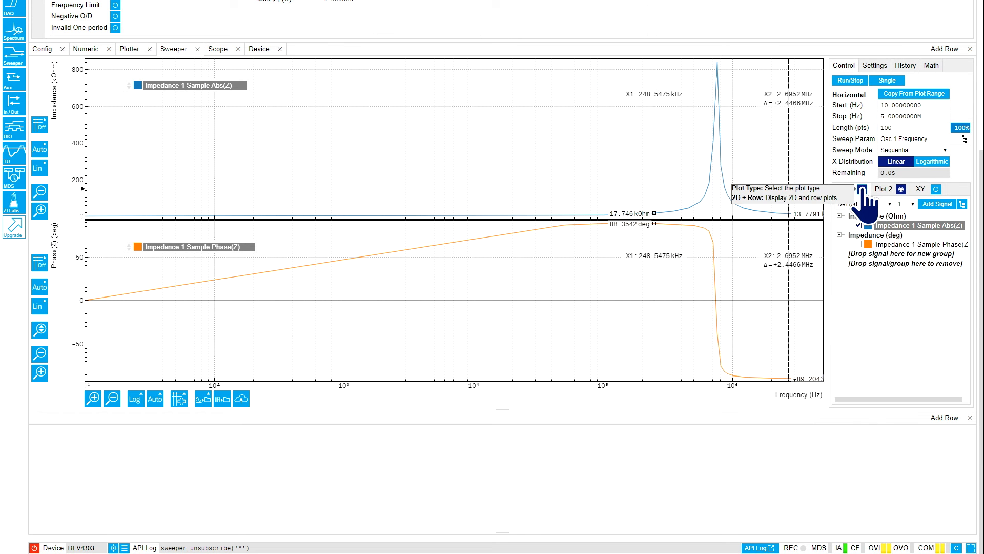
Step: Toggle off Plot 1 to hide the impedance magnitude curve
click(844, 188)
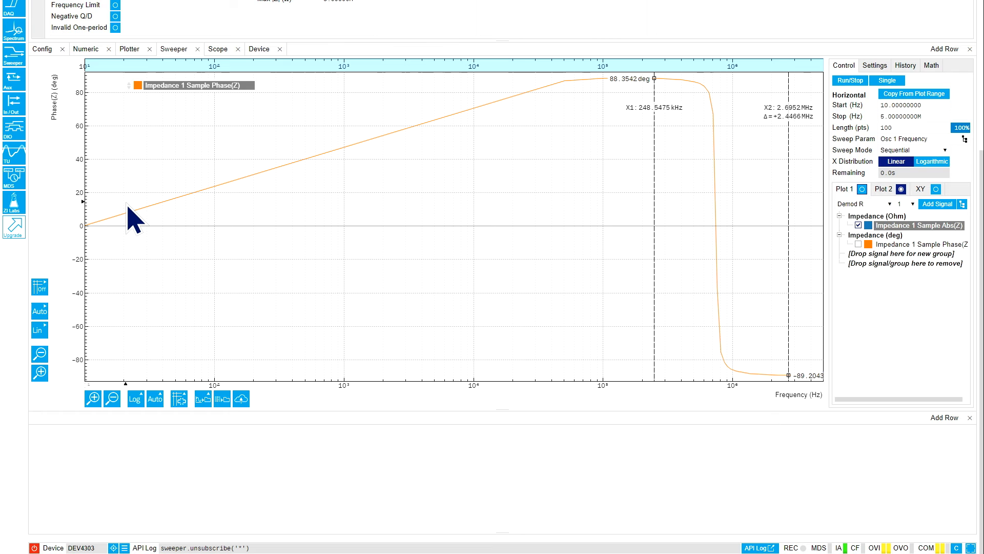
mouse_move(294, 194)
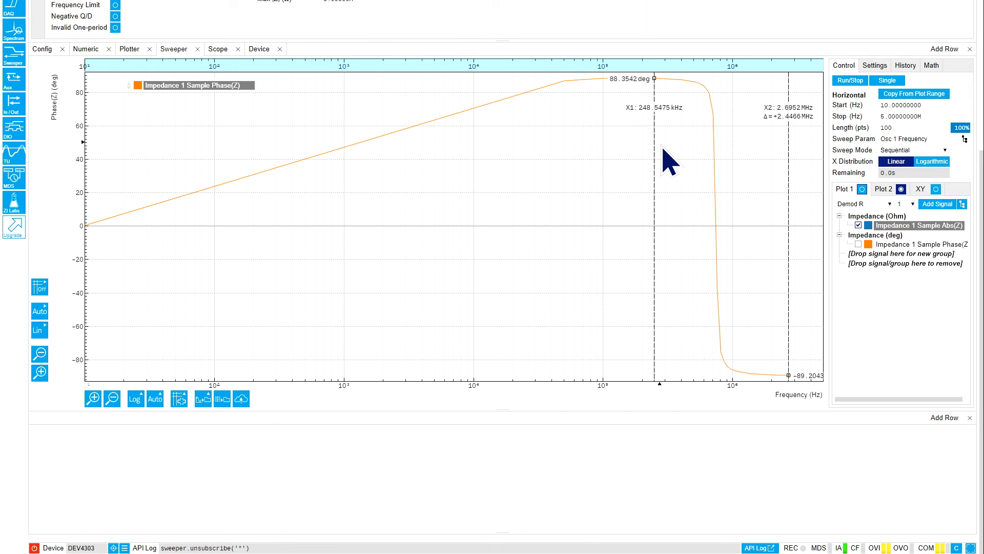
mouse_move(781, 380)
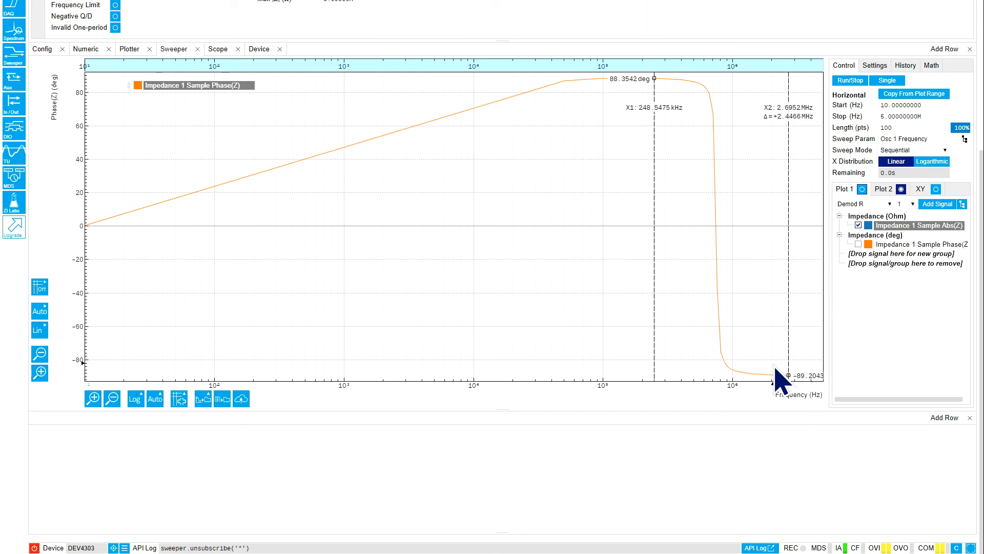
mouse_move(683, 177)
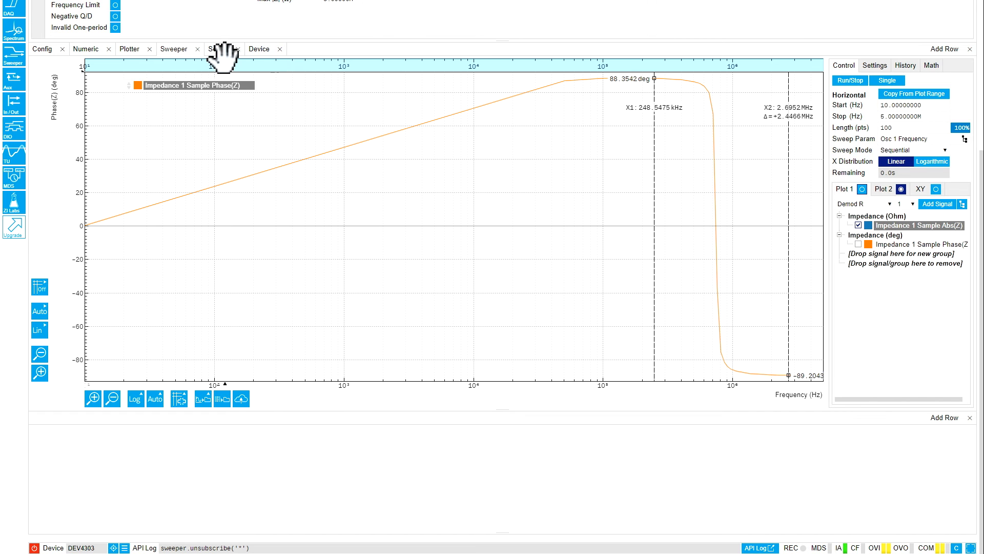
Step: Run continuous Scope acquisition to capture the voltage and current waveforms
click(217, 49)
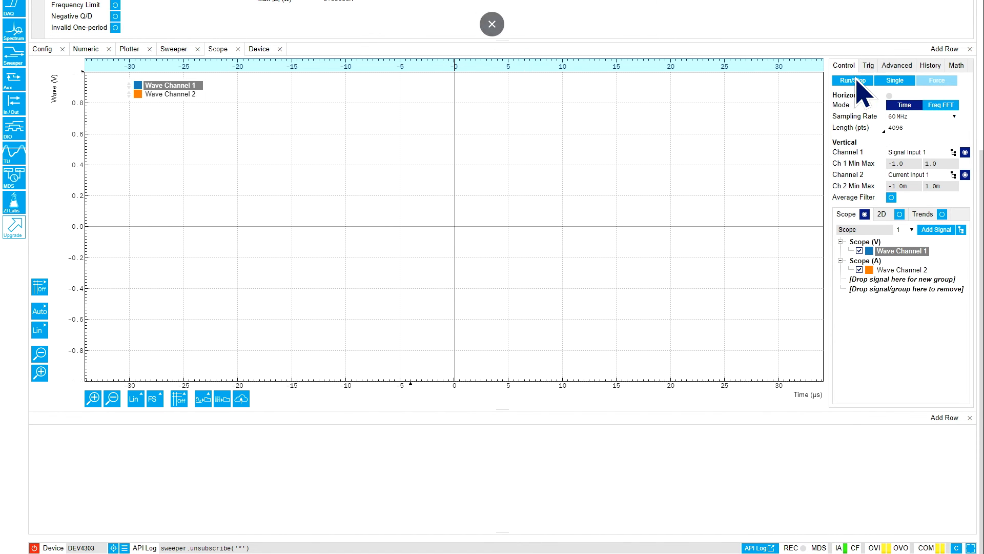
click(853, 80)
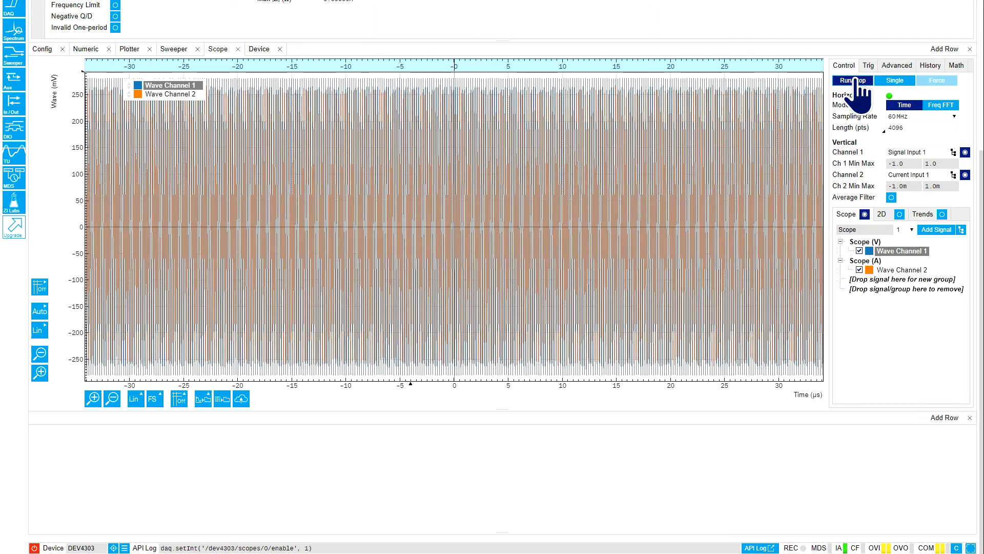
click(853, 80)
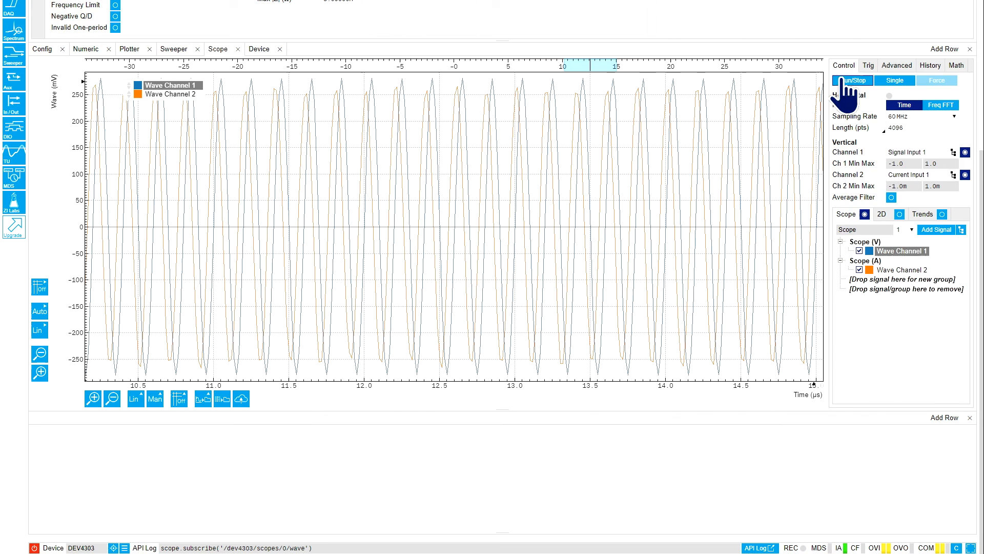
click(852, 80)
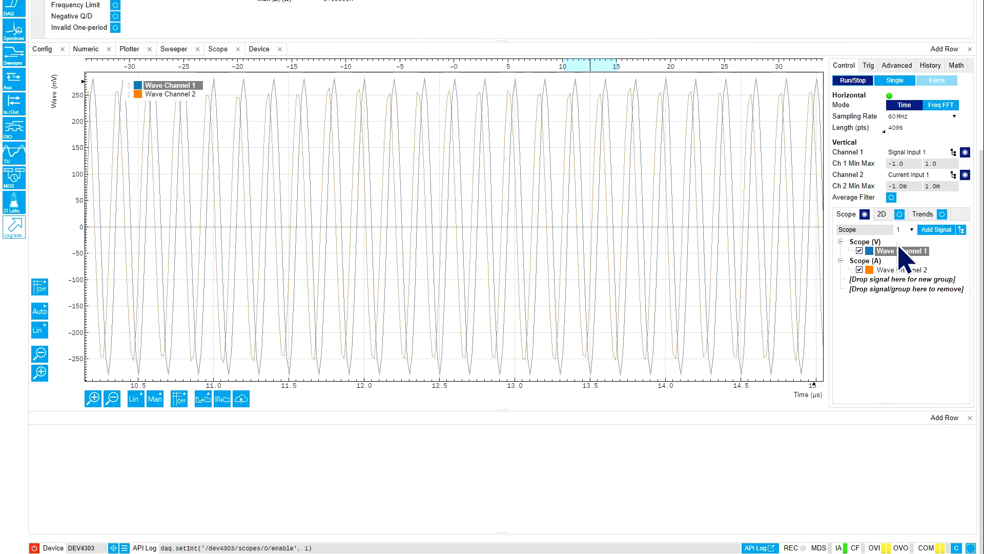
Step: Toggle the Wave Channel 2 current trace off and on, then view the MFIA Device page (serial 4303)
click(851, 270)
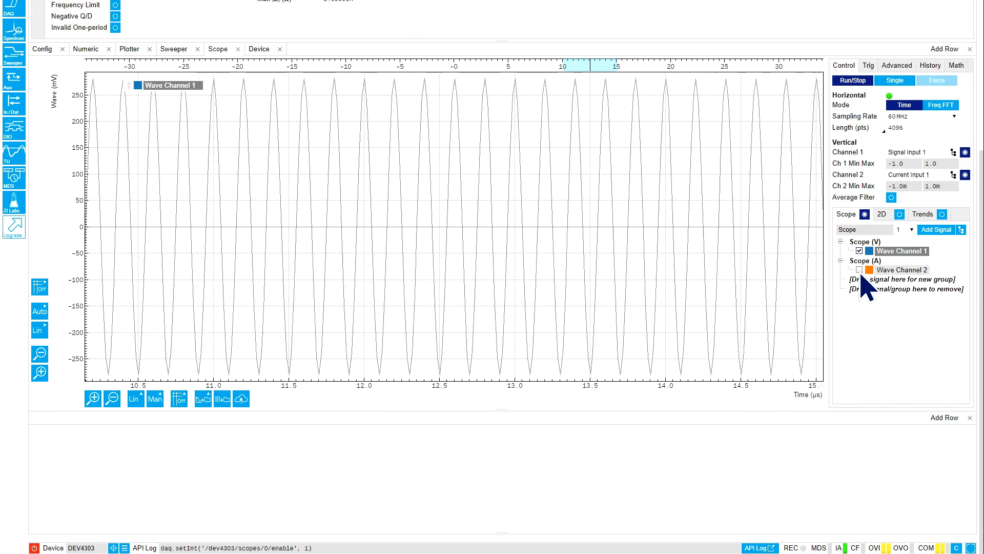
click(859, 269)
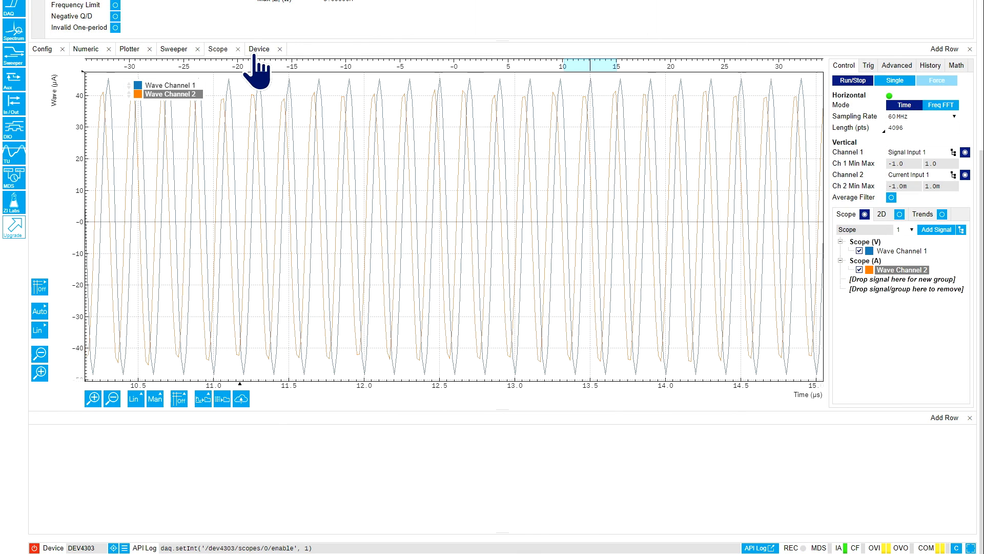
click(258, 48)
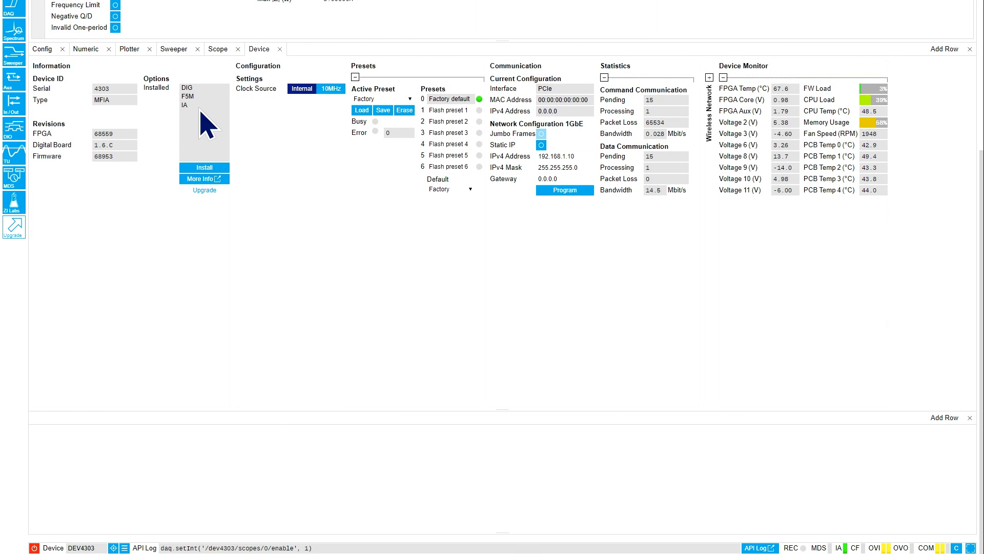